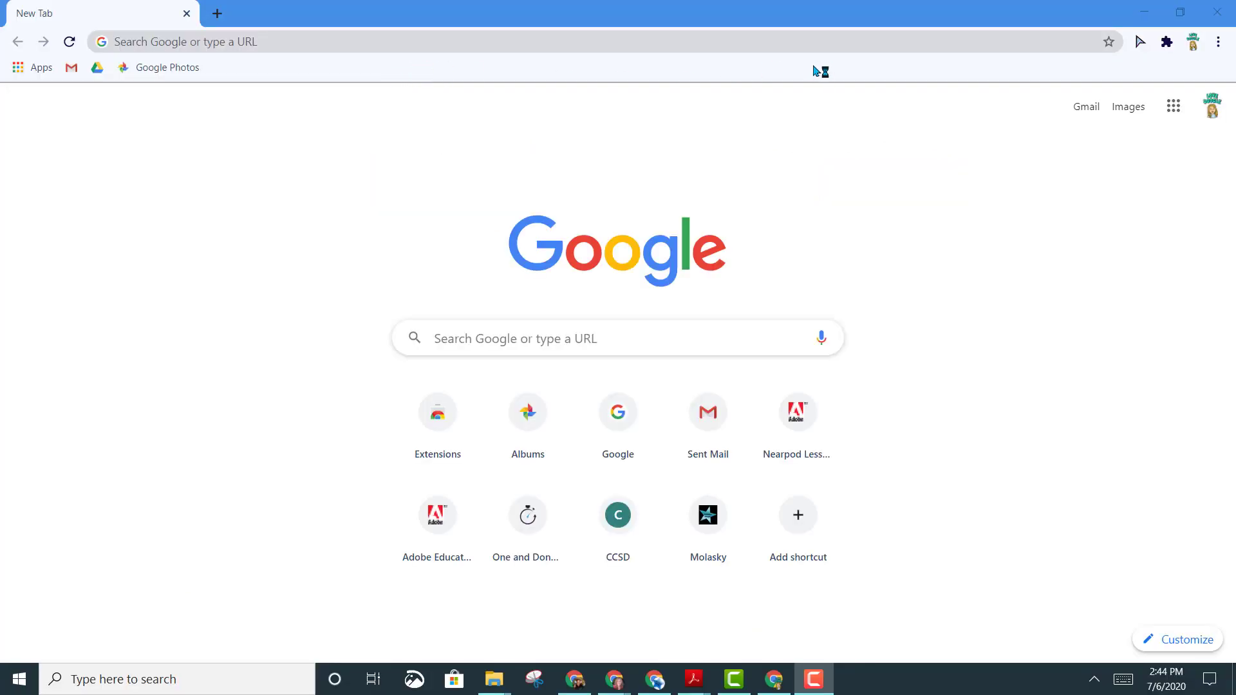
Step: Go to Google Drive from the new tab page via the Google apps grid
left_click(1175, 107)
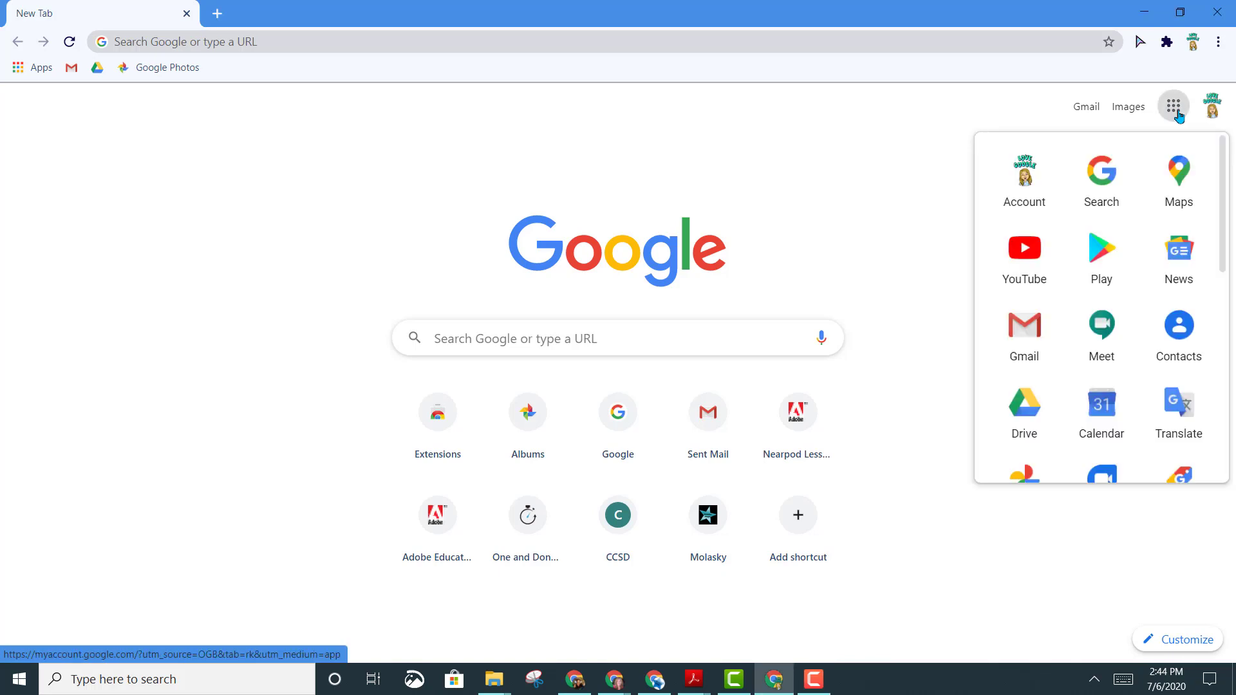
left_click(1023, 405)
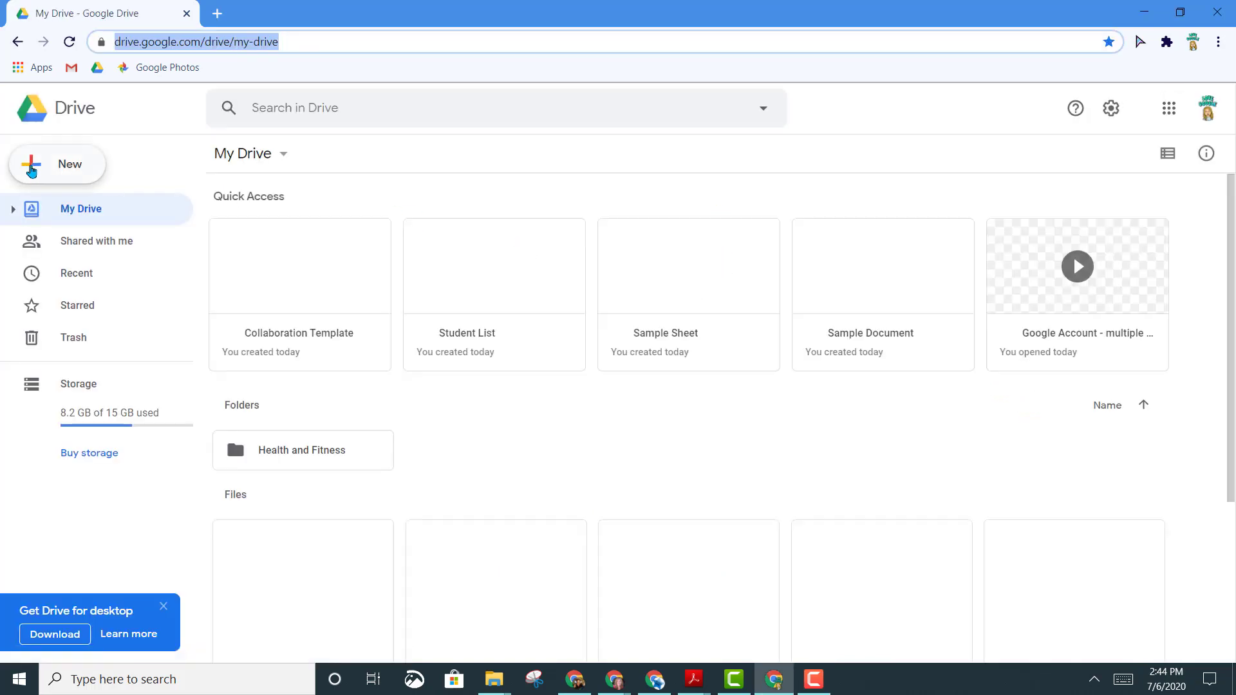
Step: Create a new blank Google Sheets spreadsheet from Drive's New menu
left_click(57, 164)
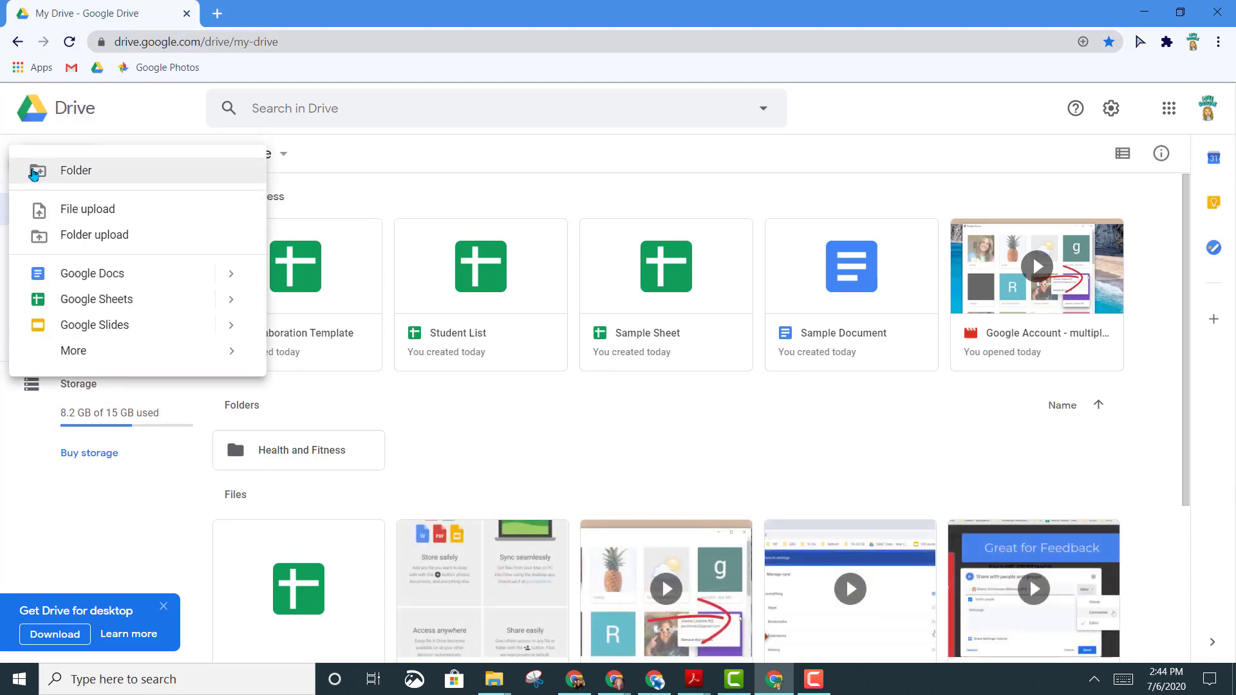
mouse_move(149, 305)
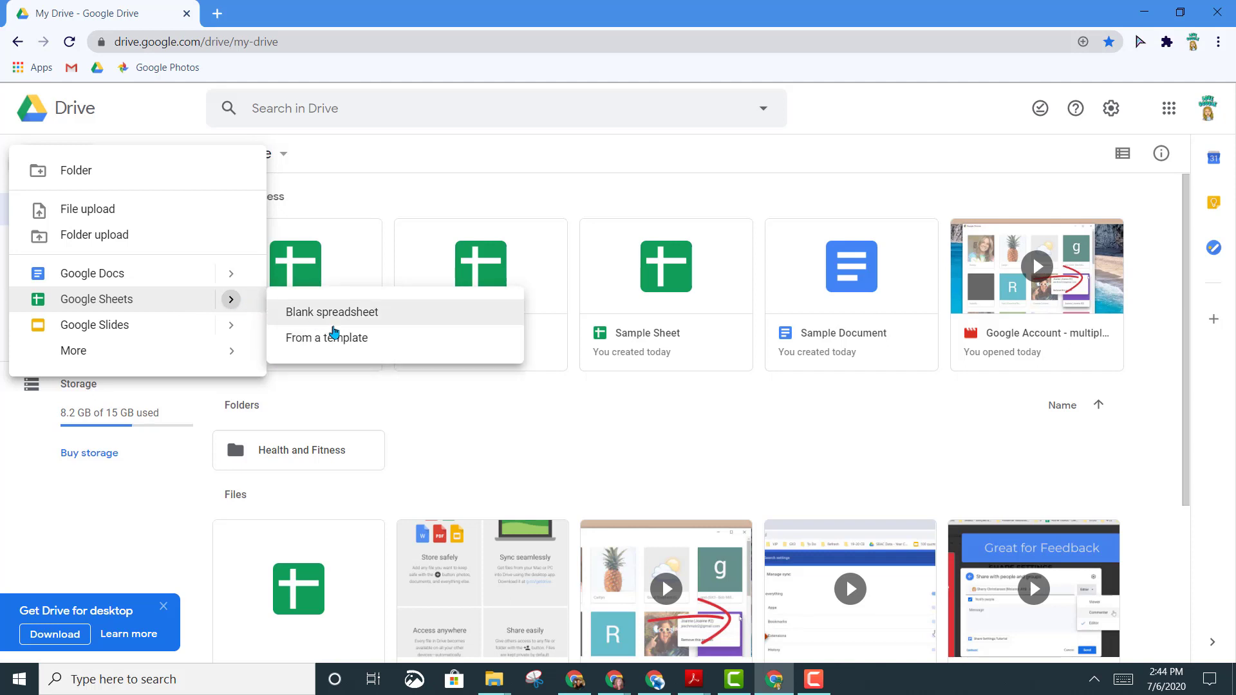
mouse_move(150, 306)
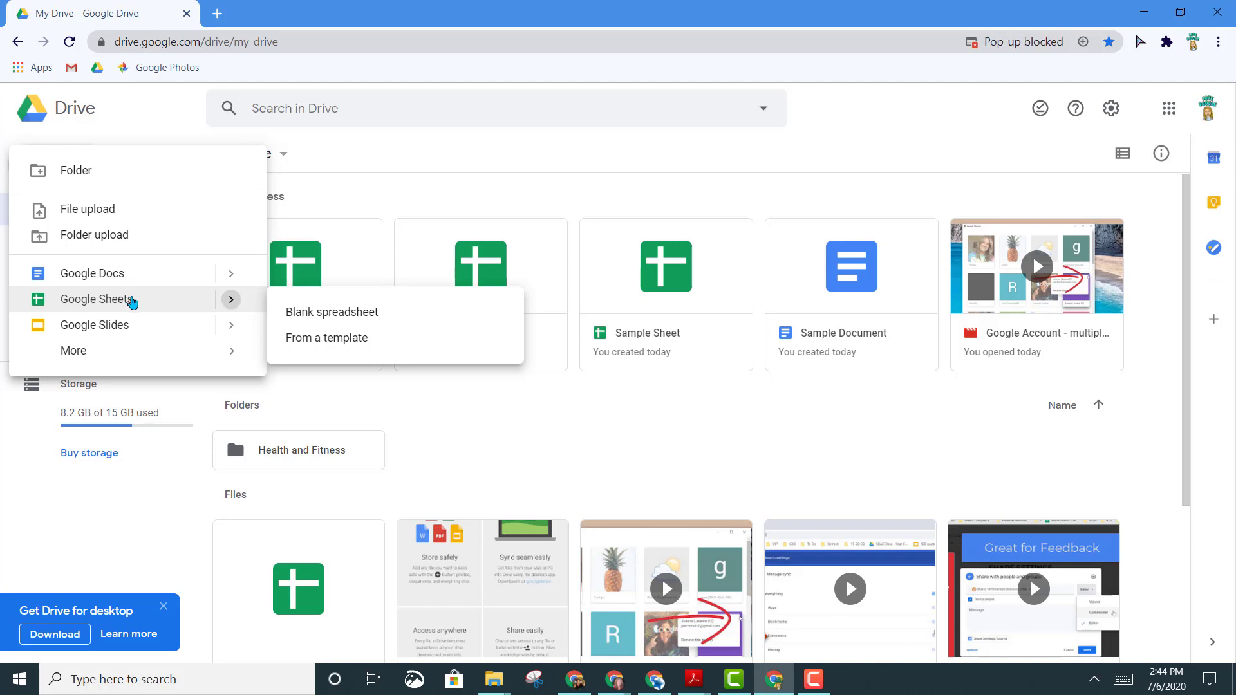
left_click(333, 311)
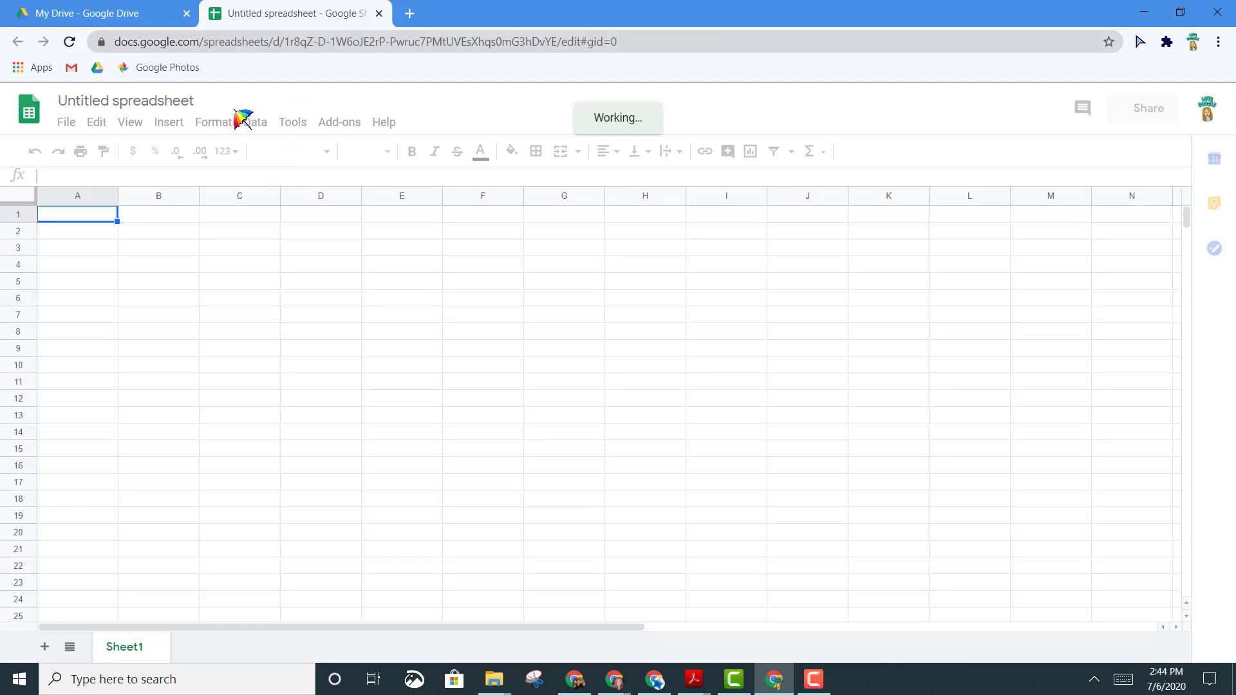
Step: Review the new-file options under File > New, then reach the Google Sheets home page
left_click(65, 122)
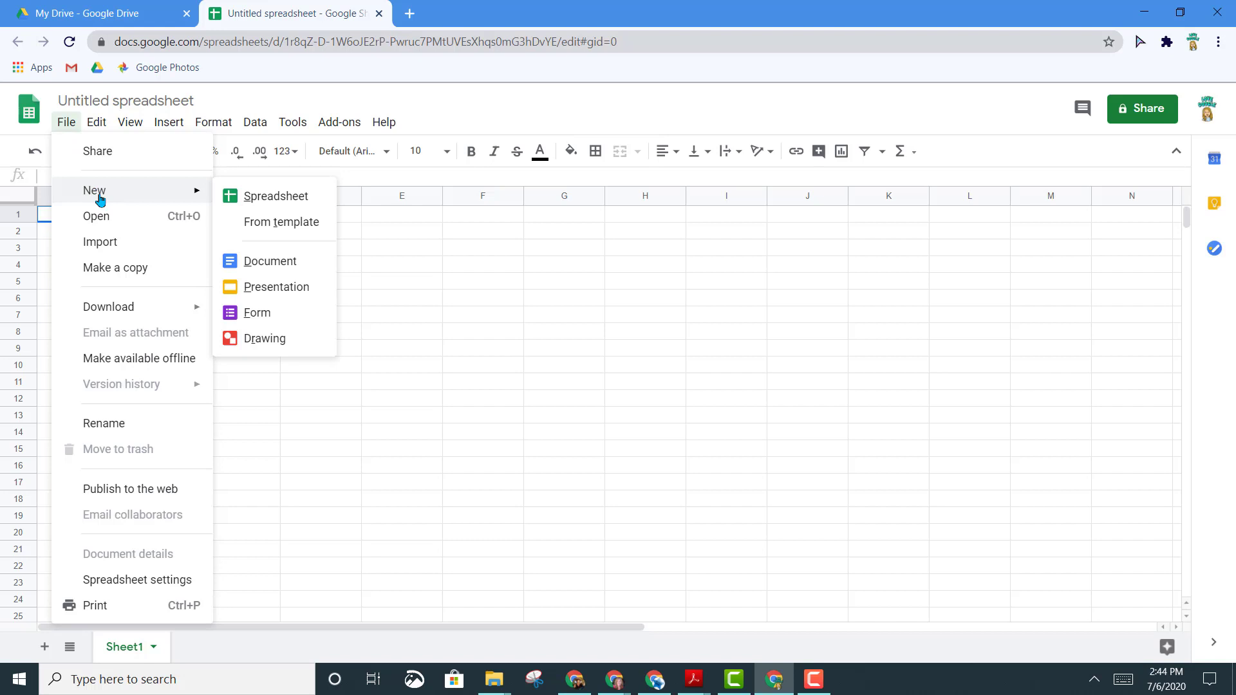
mouse_move(327, 251)
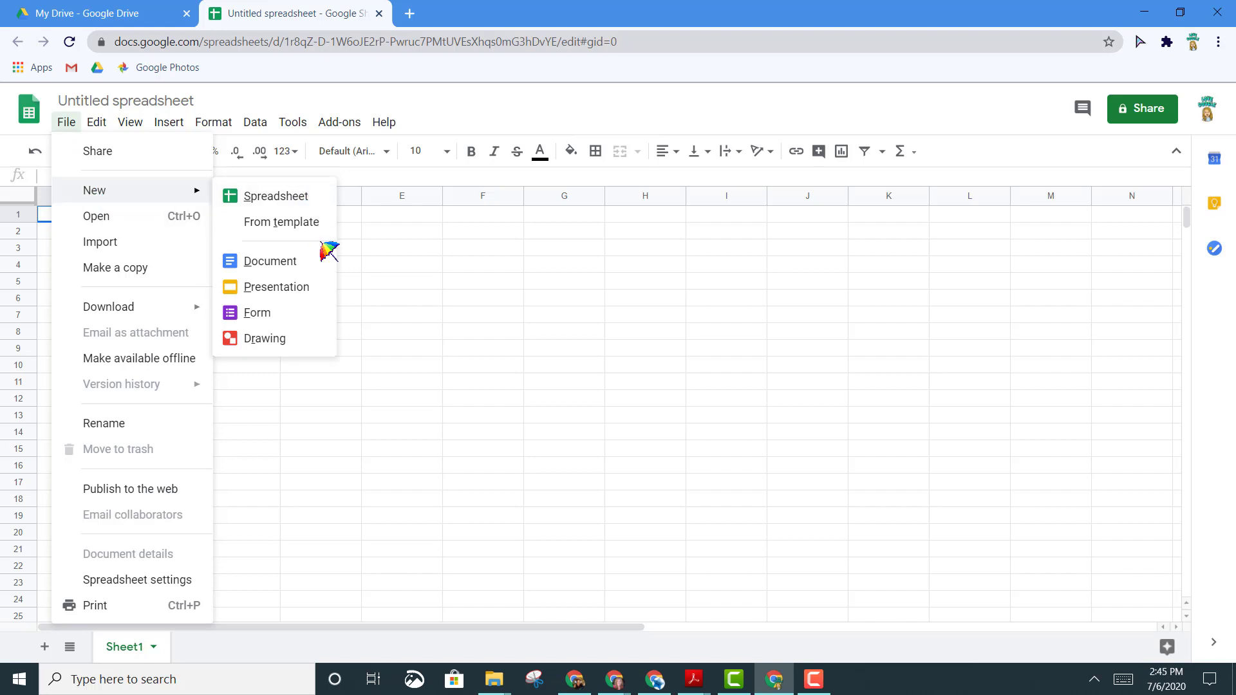
mouse_move(315, 162)
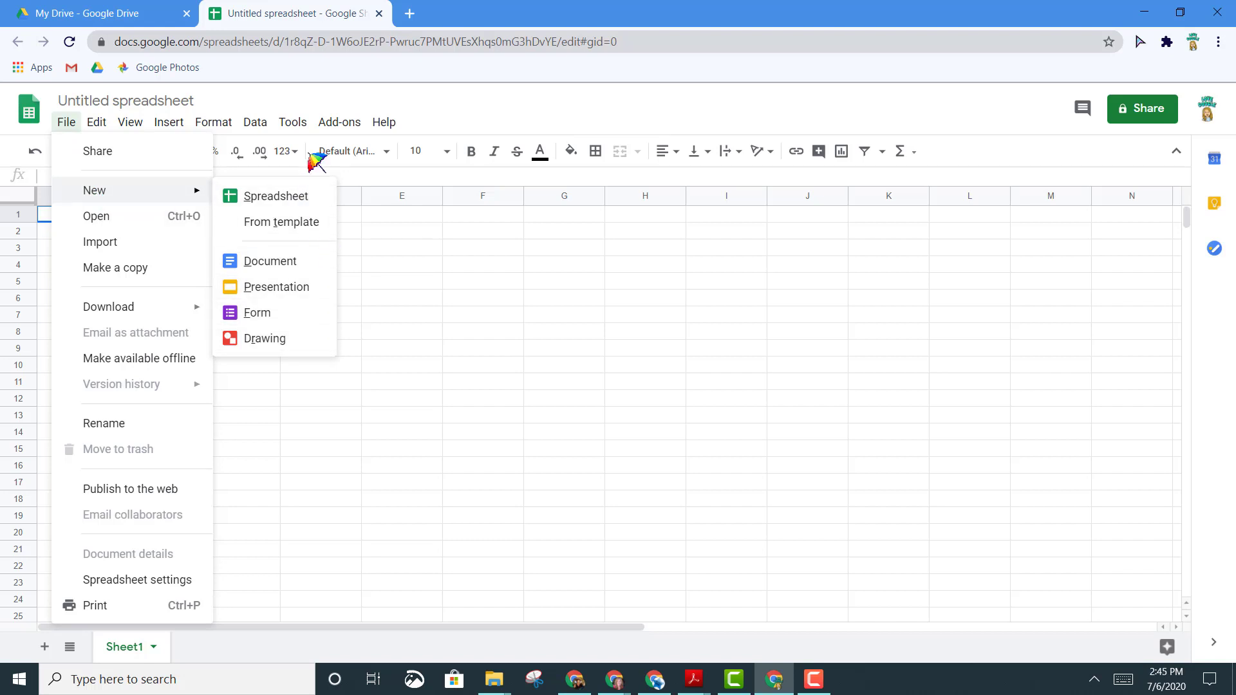
left_click(409, 12)
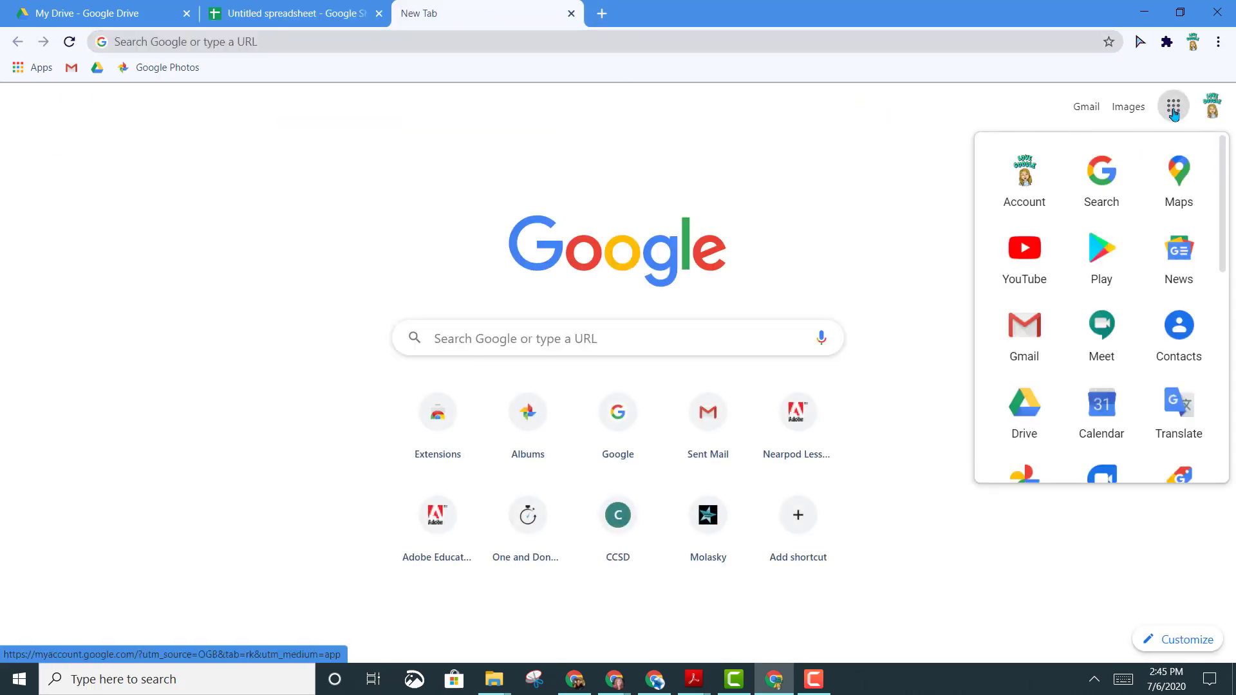
scroll("down", 3)
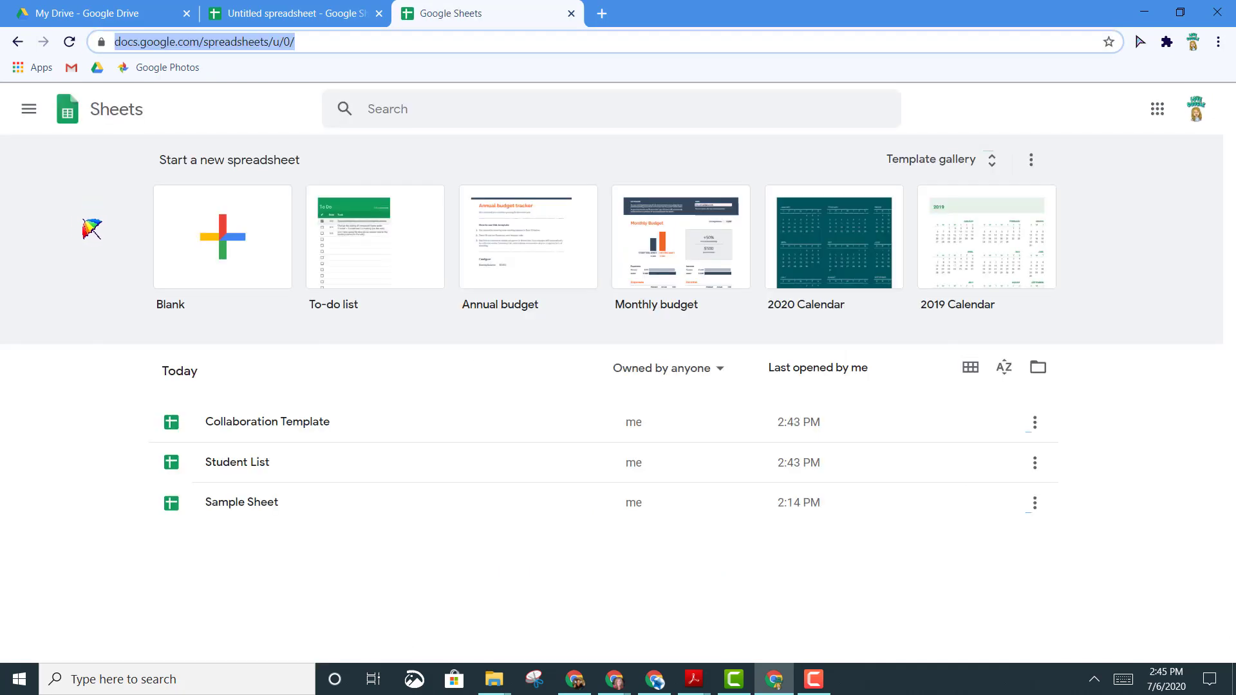
mouse_move(222, 298)
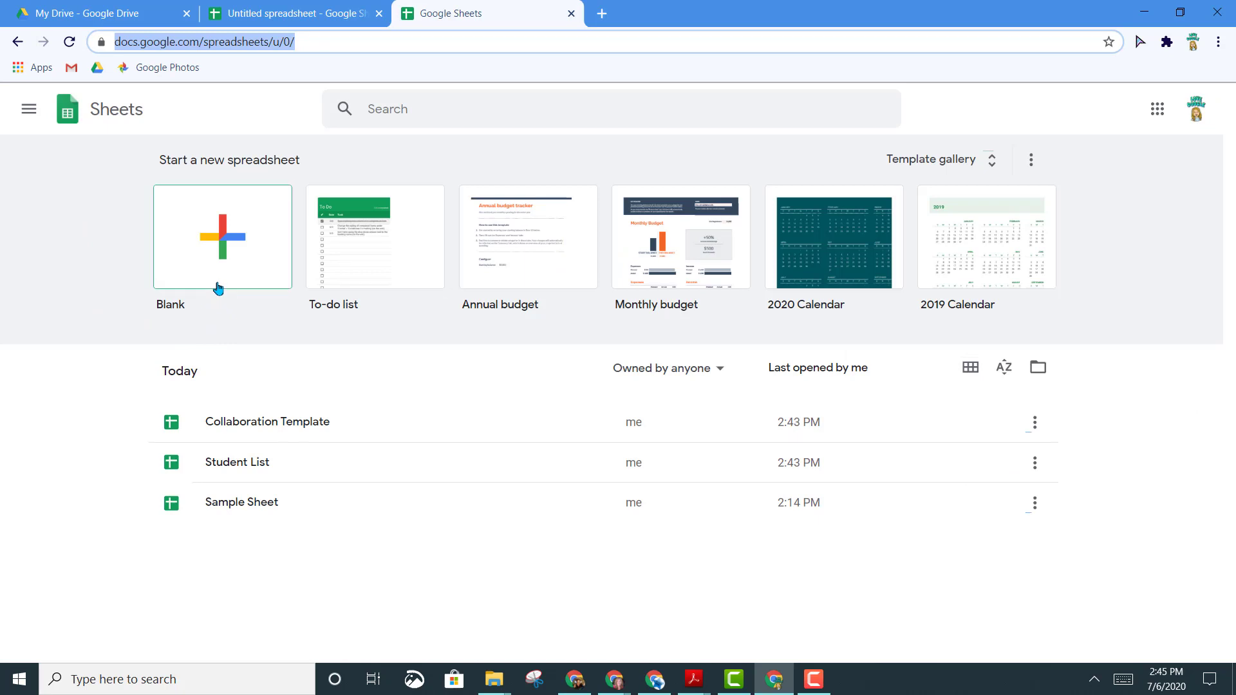
mouse_move(572, 349)
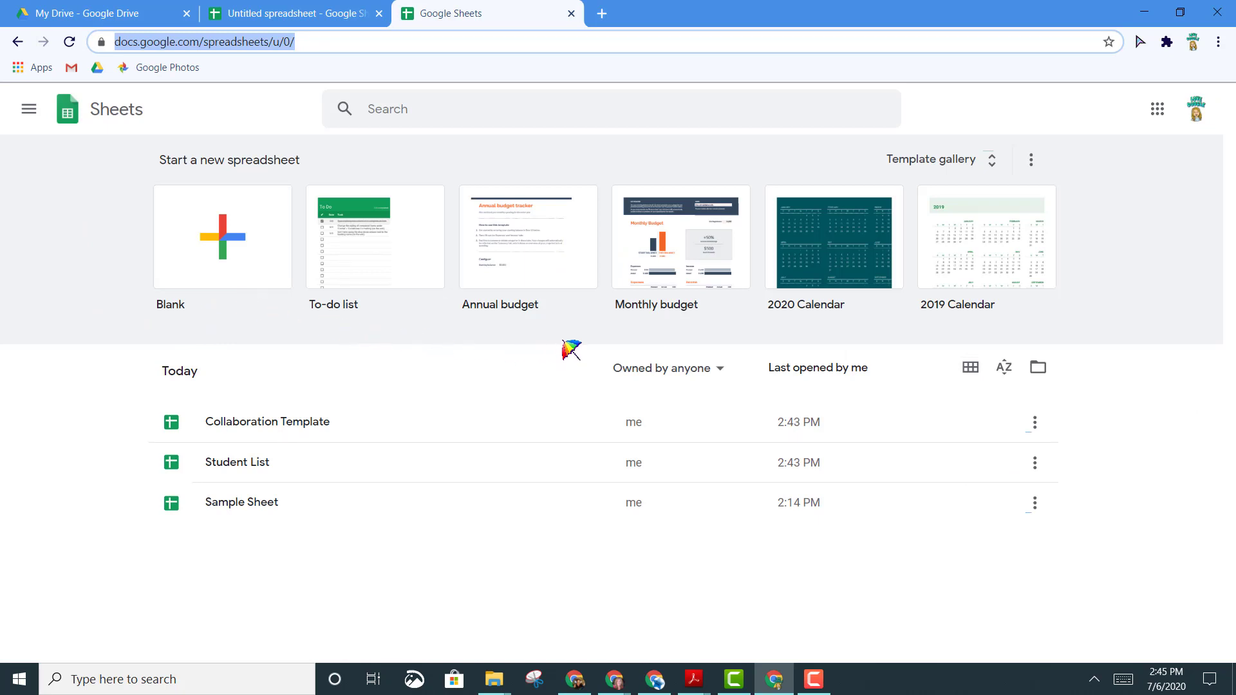
left_click(610, 108)
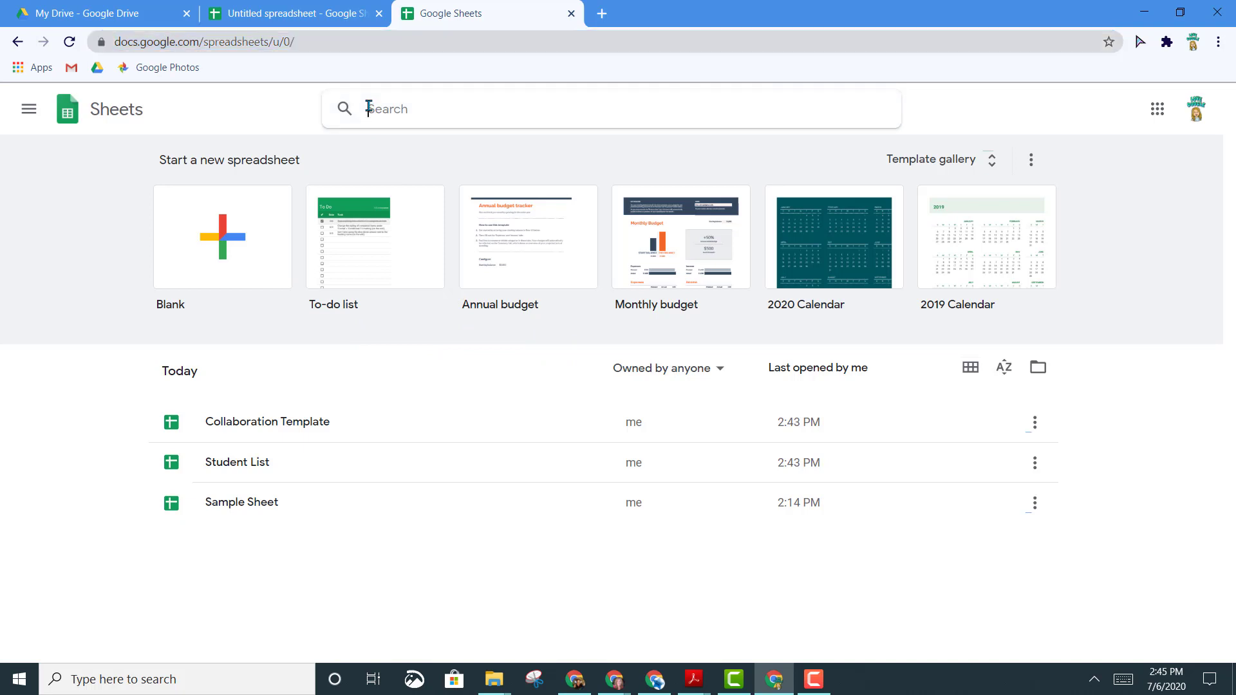
mouse_move(145, 453)
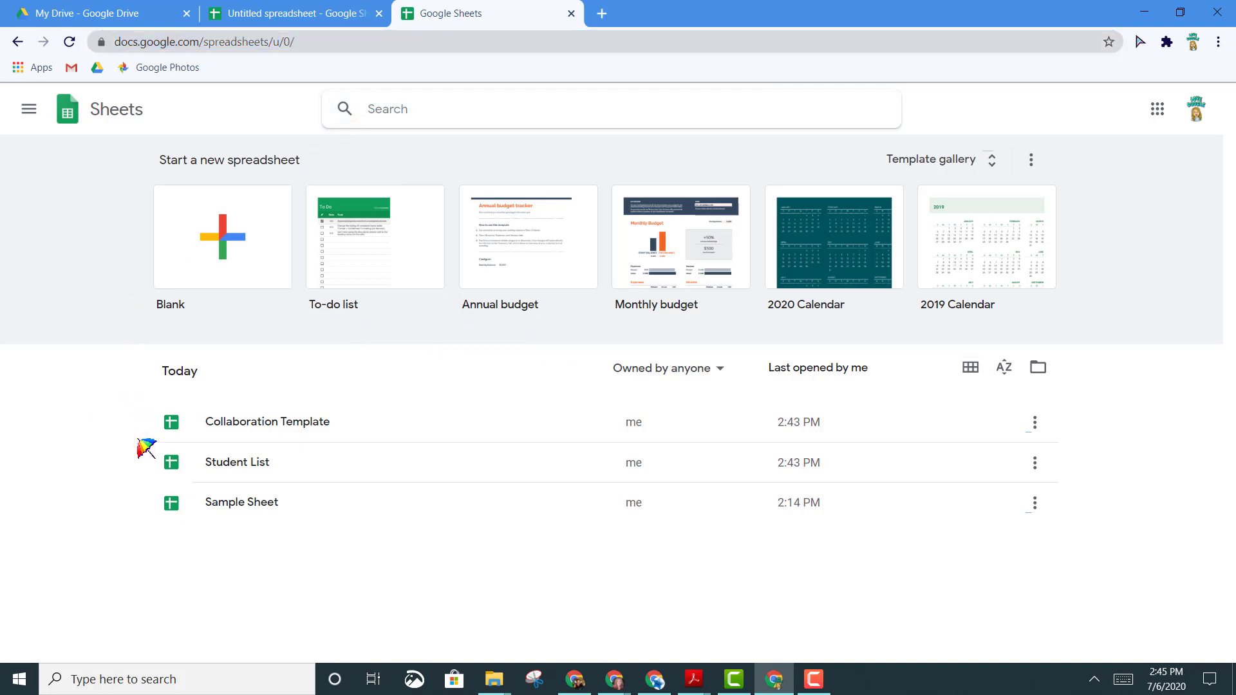